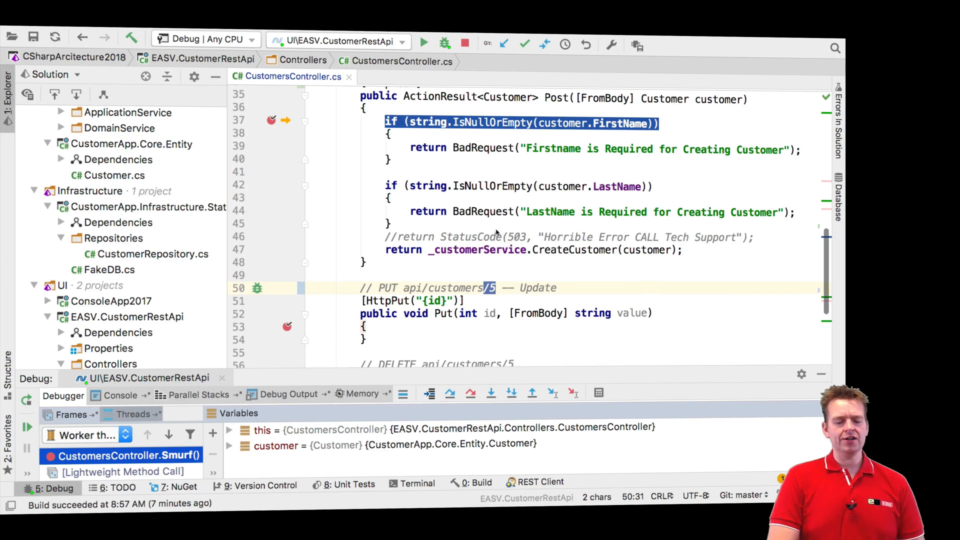
Step: Change the Put parameter from string value to Customer customer
scroll("down", 3)
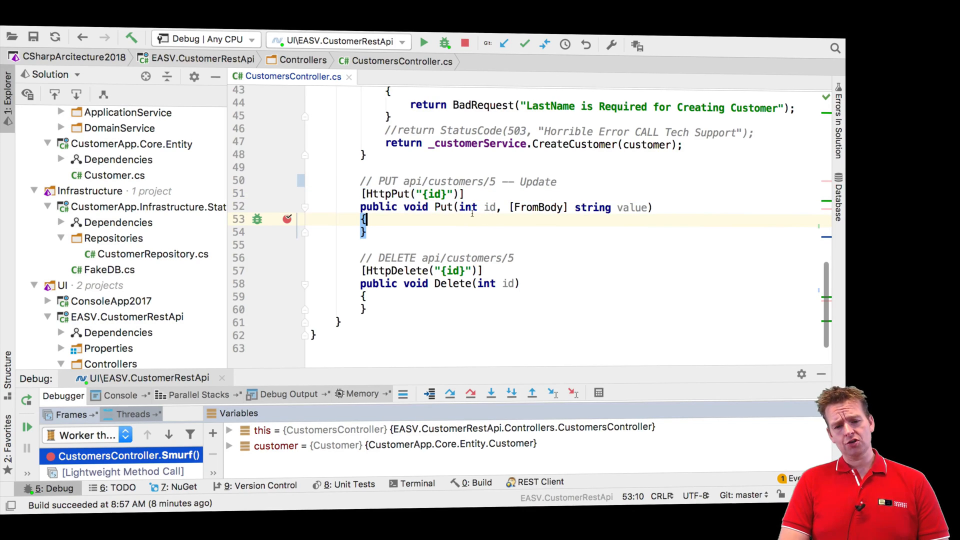
double_click(434, 194)
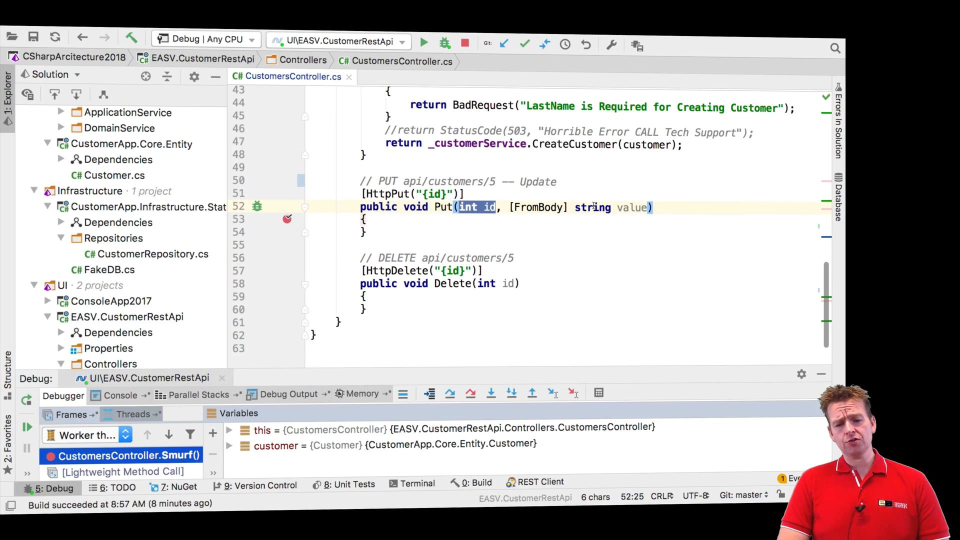
type("Cus")
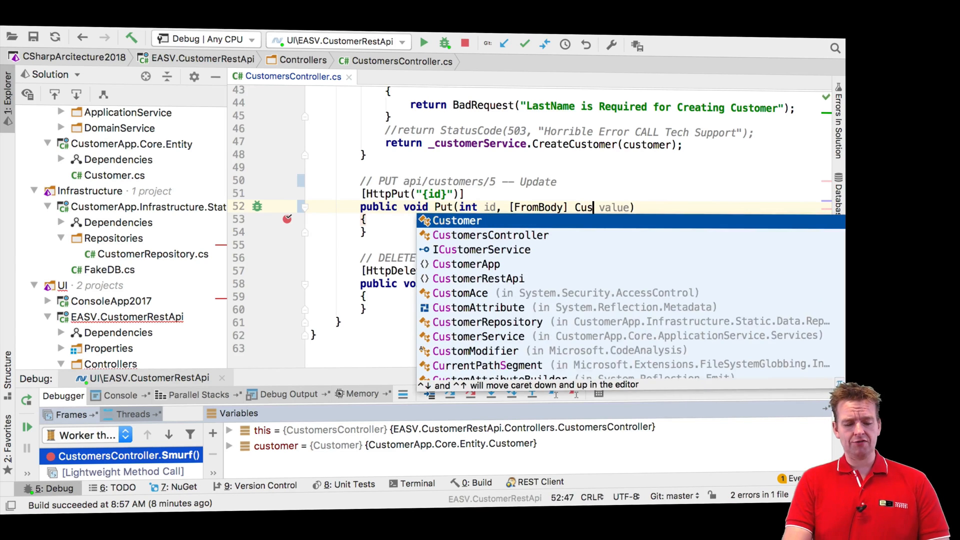
key("Tab")
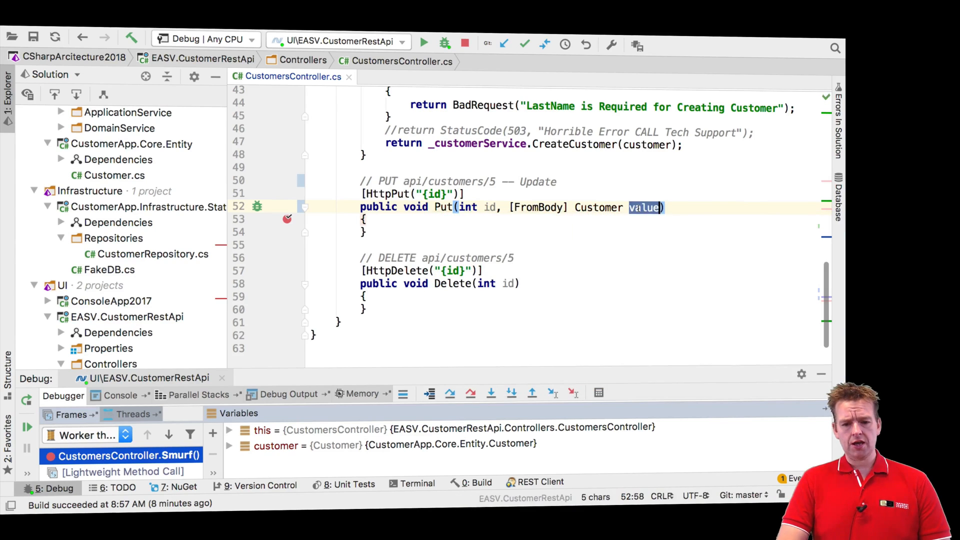
type("customer")
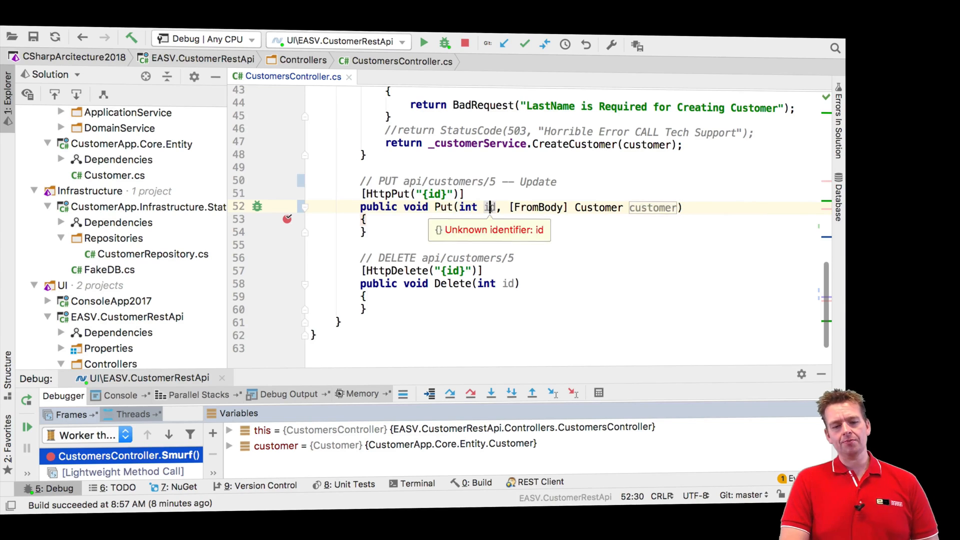
double_click(652, 207)
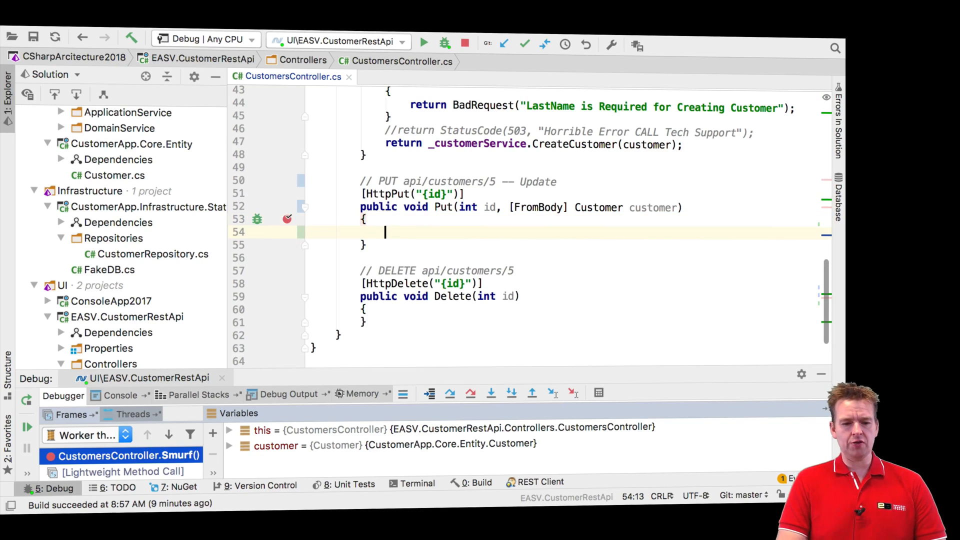
Step: Add if (id != customer.Id) returning BadRequest("Parameter Id and customer ID must be the same")
type("if(")
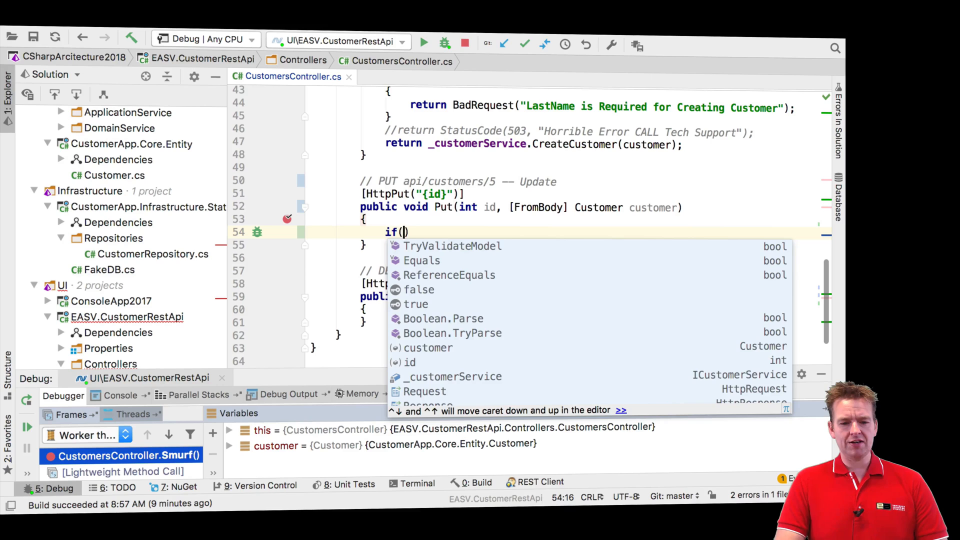
type("id !=")
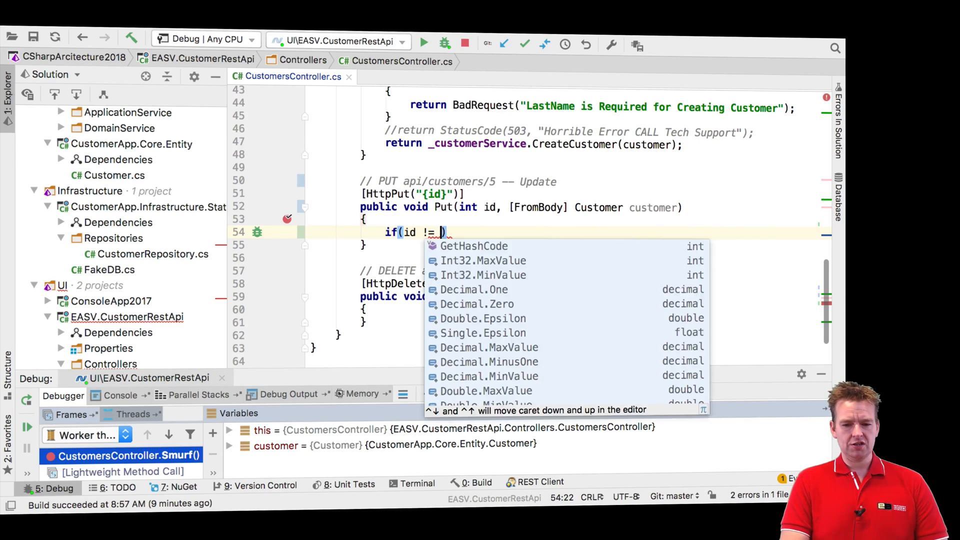
type("customer.Id")
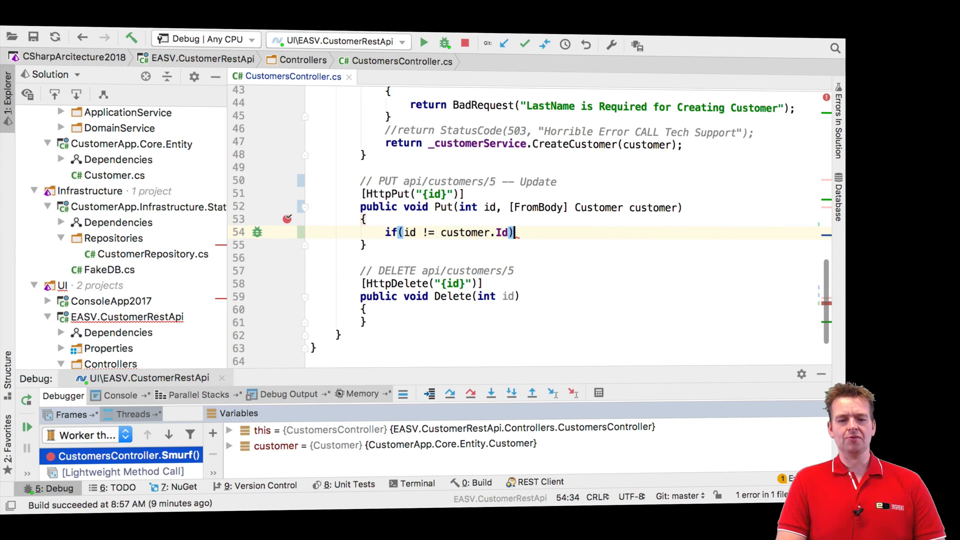
type("{}")
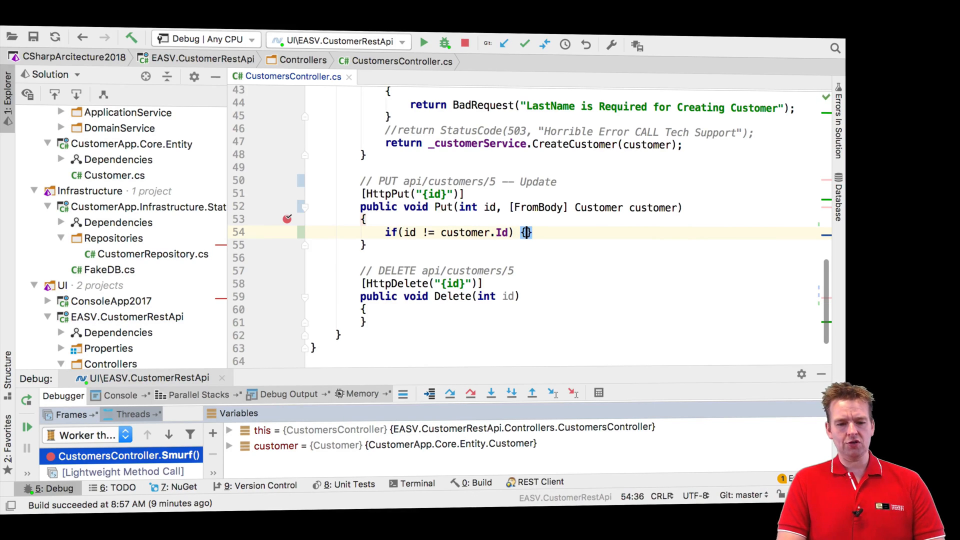
type("re")
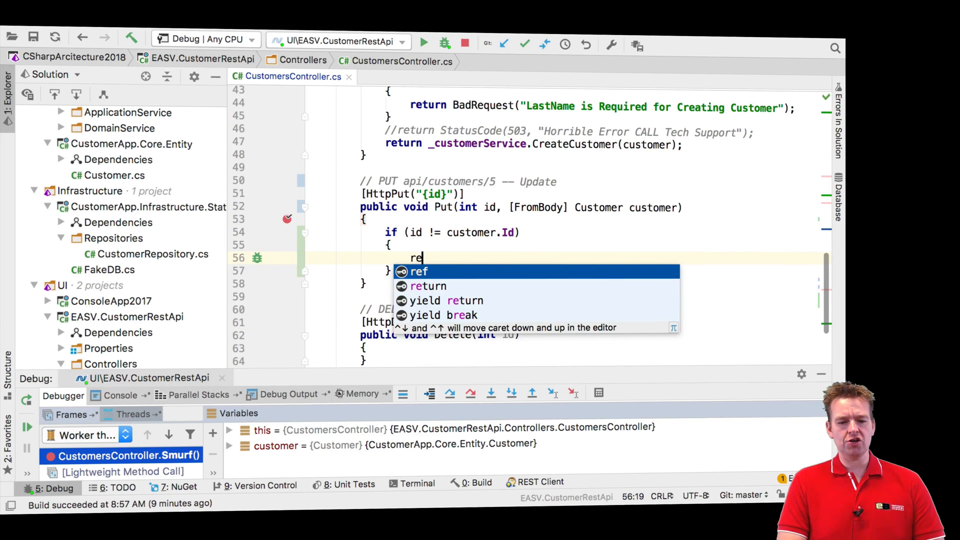
type("turn;")
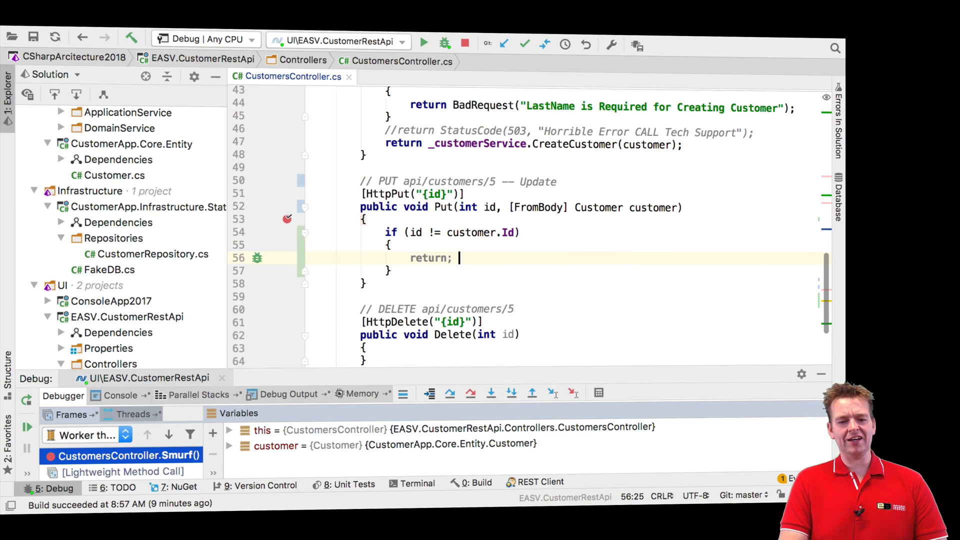
type("BadRequest(\"")
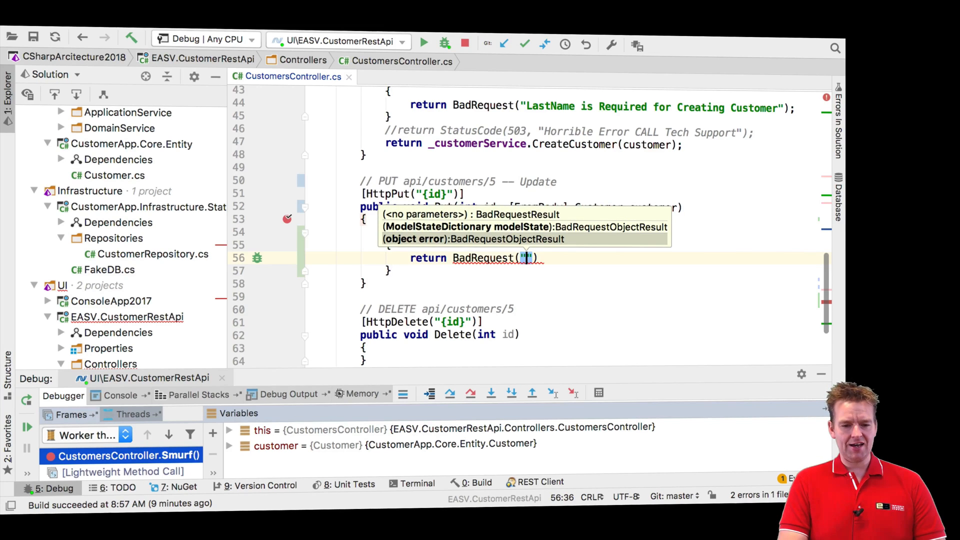
type("Pa")
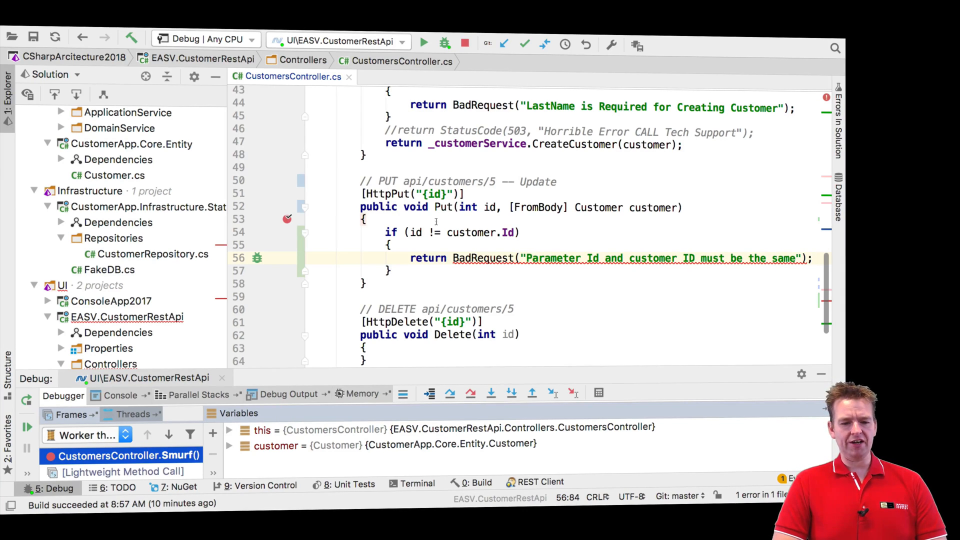
Step: Change the Put return type from void to ActionResult<Customer> and end with return Ok()
double_click(415, 207)
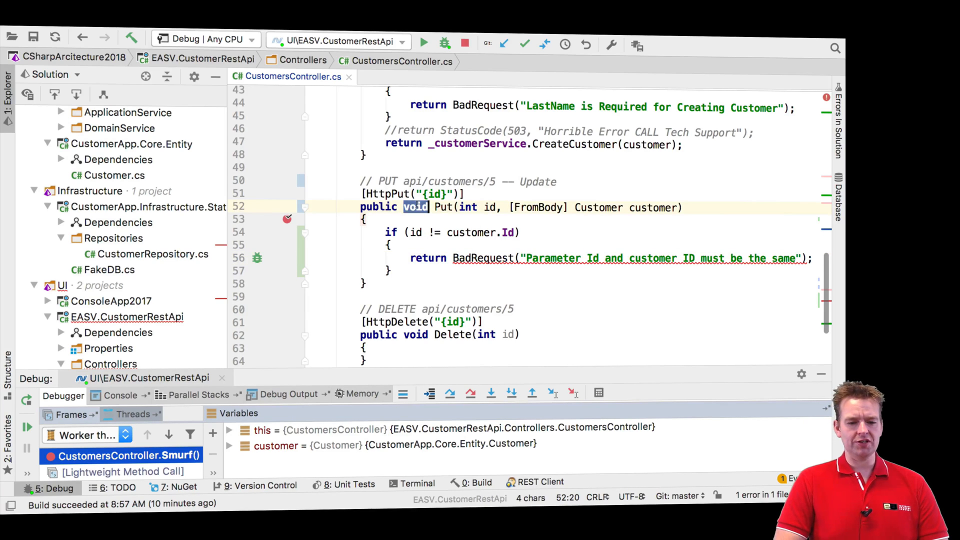
type("ActionResult<")
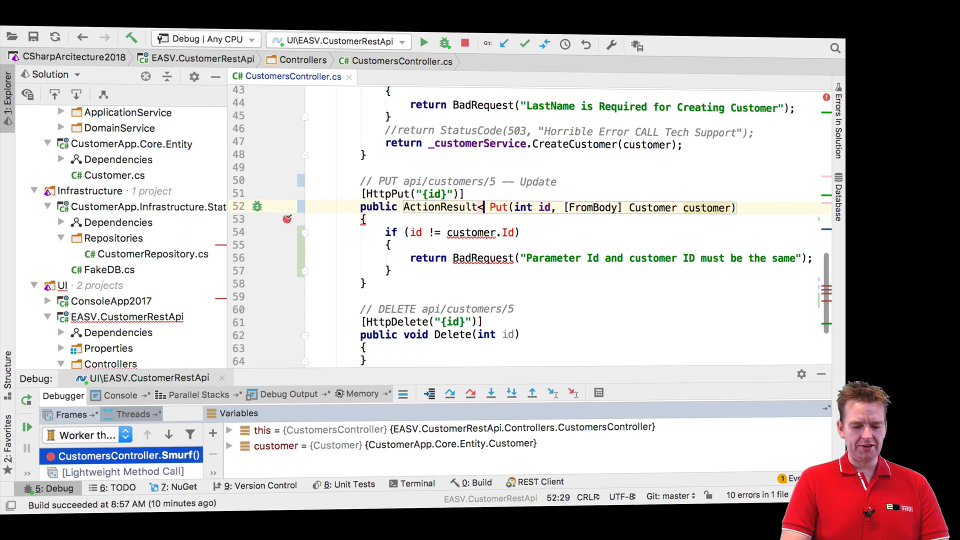
type("Customer>")
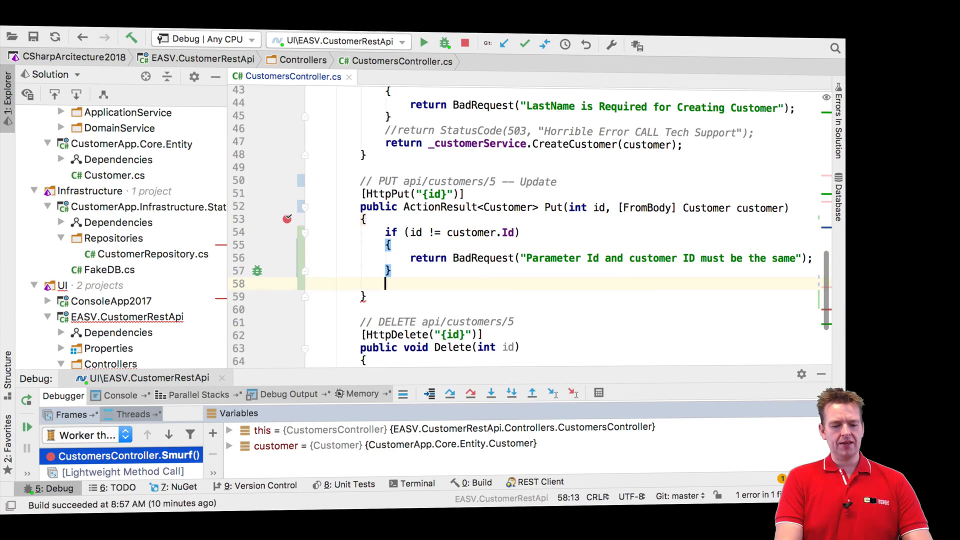
type("return Ok();")
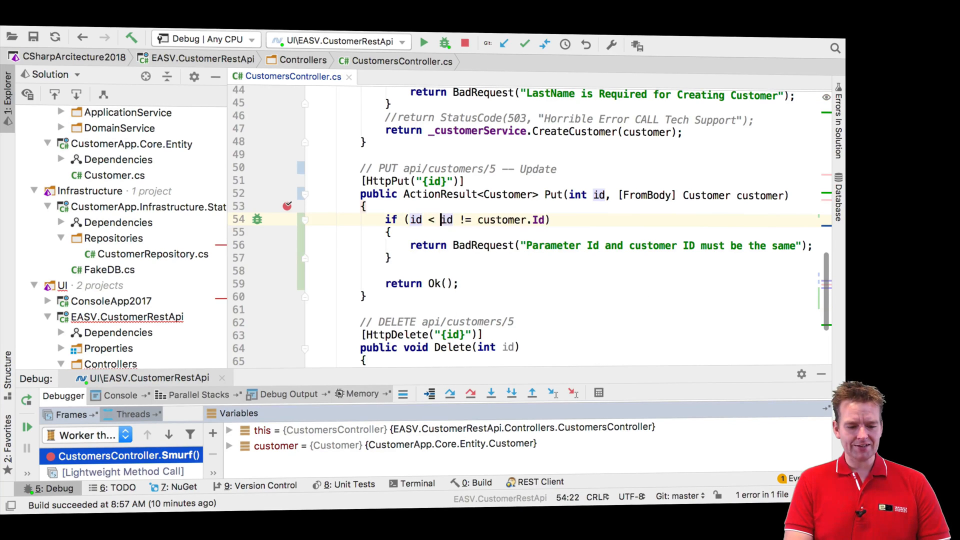
type("1 |")
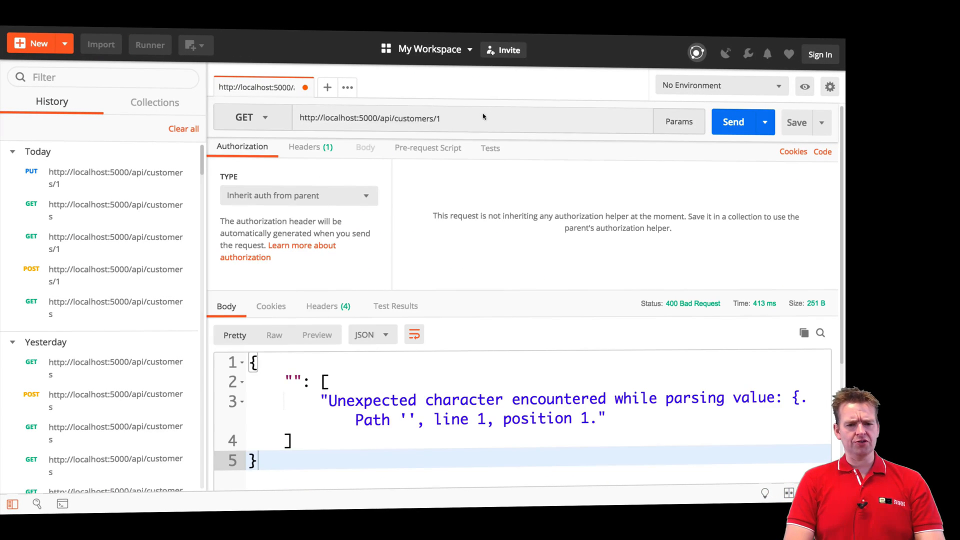
Step: Fetch all customers, select the first customer object, and switch the request method to PUT
left_click(733, 121)
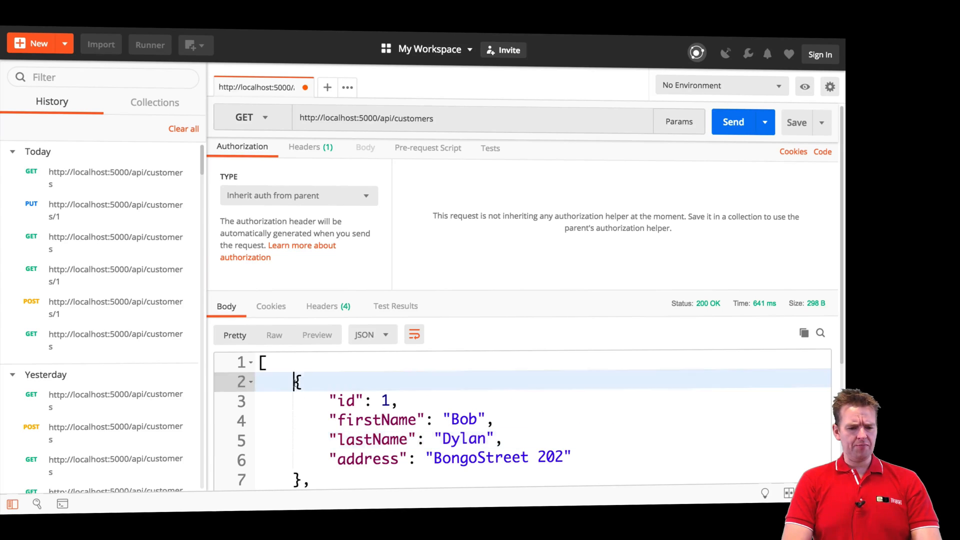
left_click_drag(297, 382, 300, 480)
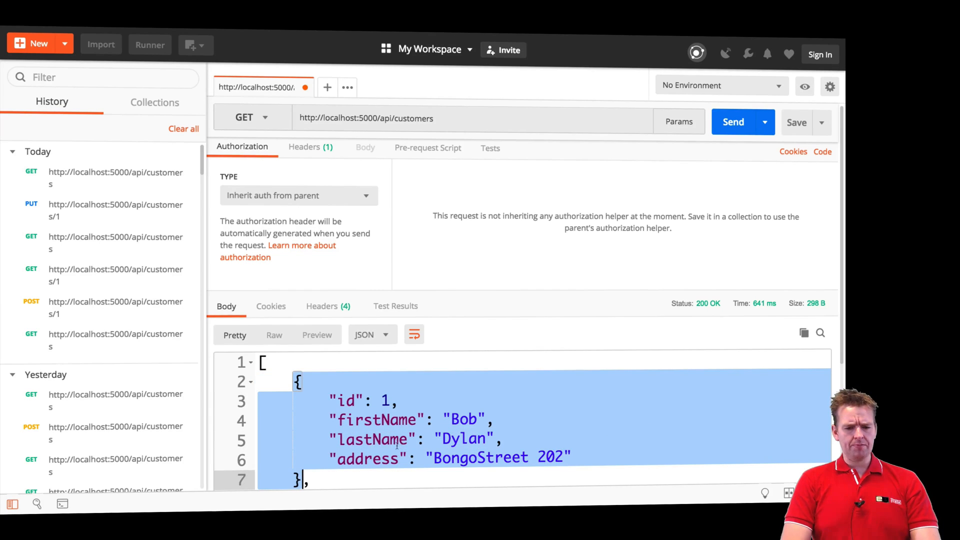
left_click(251, 117)
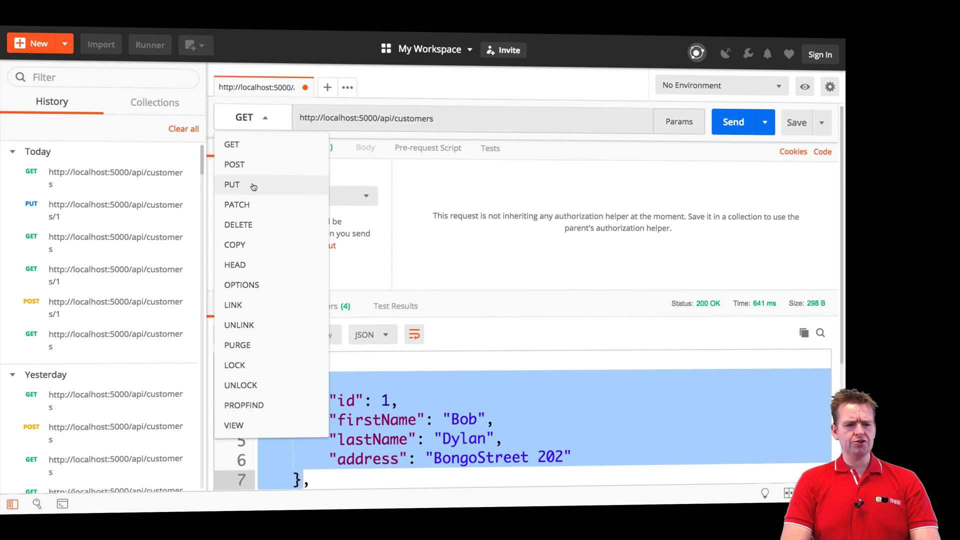
left_click(232, 185)
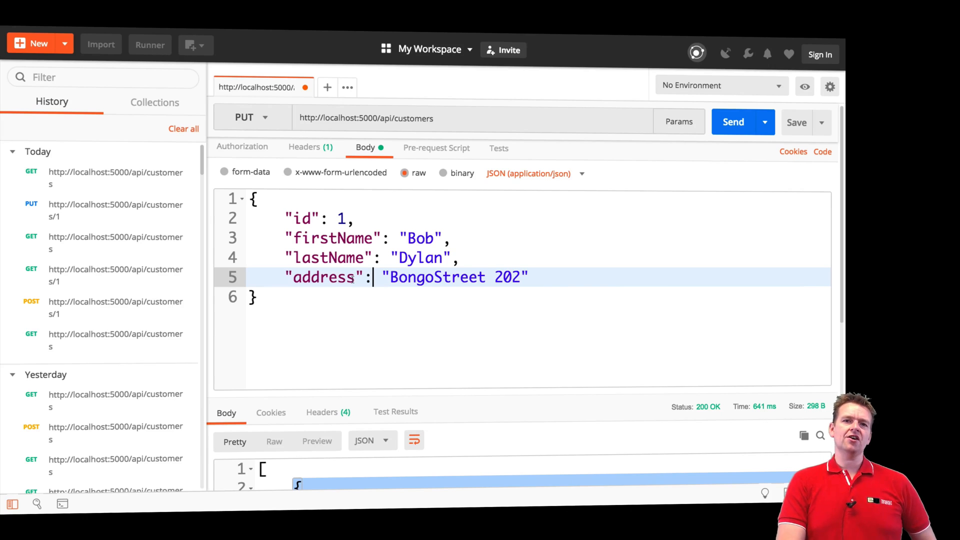
mouse_move(402, 287)
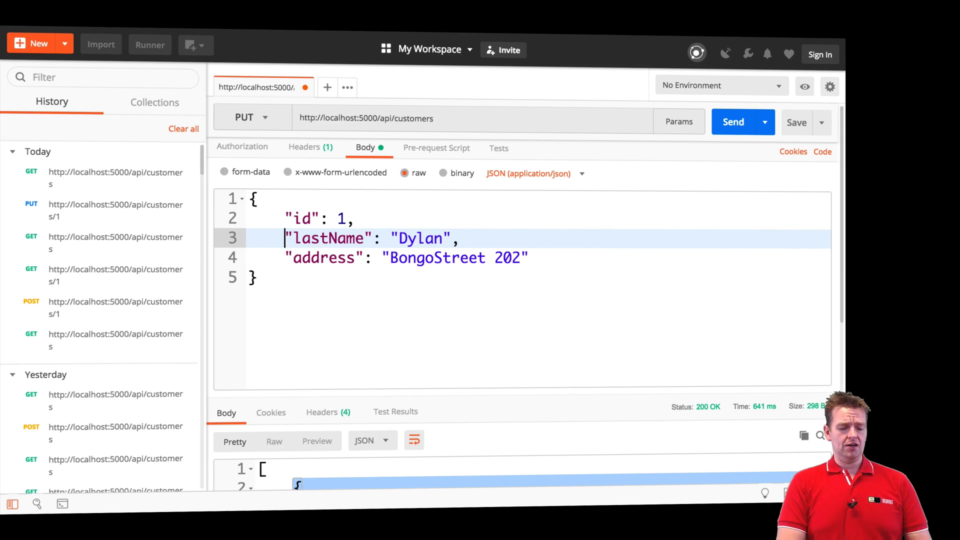
Step: Retype "firstName": "Bob" in the PUT body and edit the address to BingoStreet
type("\"firstName\": \"Bob\",")
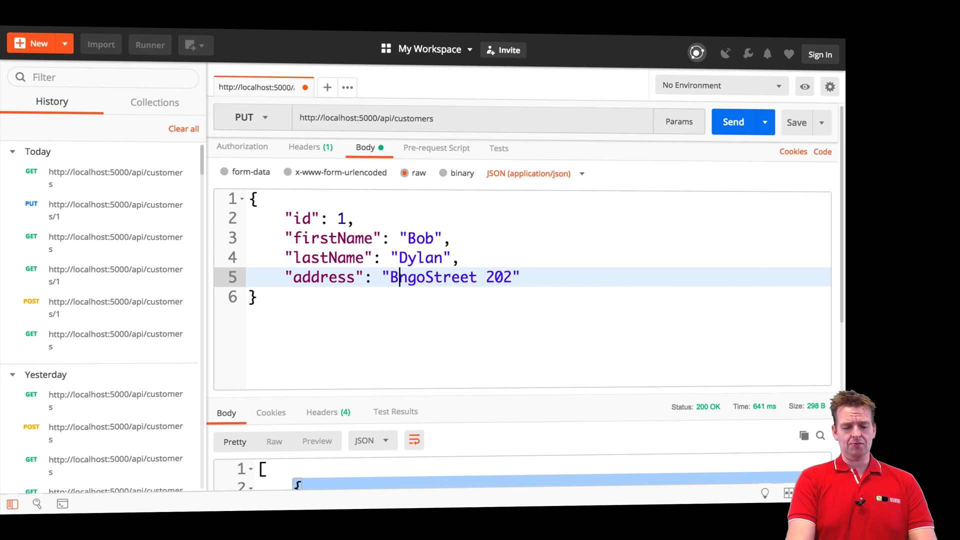
type("i")
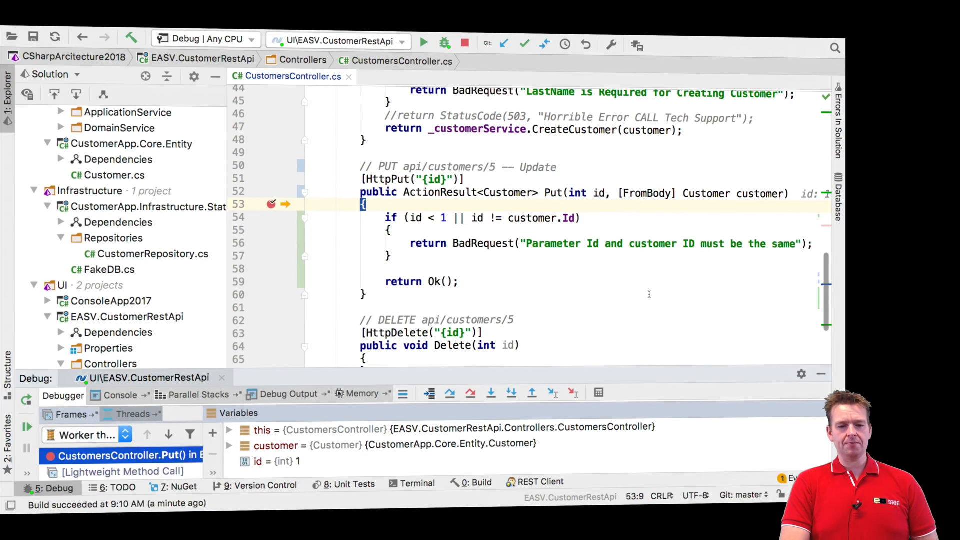
mouse_move(598, 193)
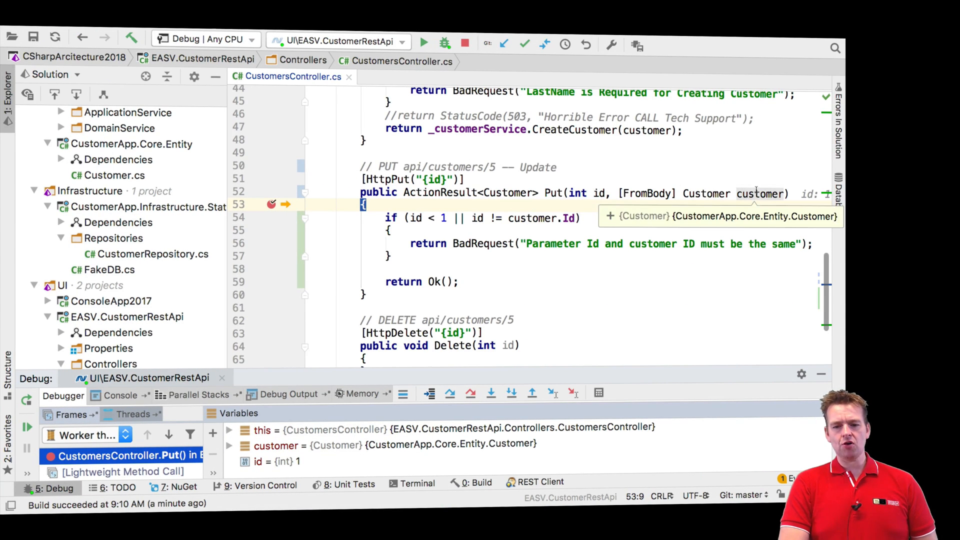
Step: Inspect the paused Put call's id and customer values, then resume
left_click(759, 194)
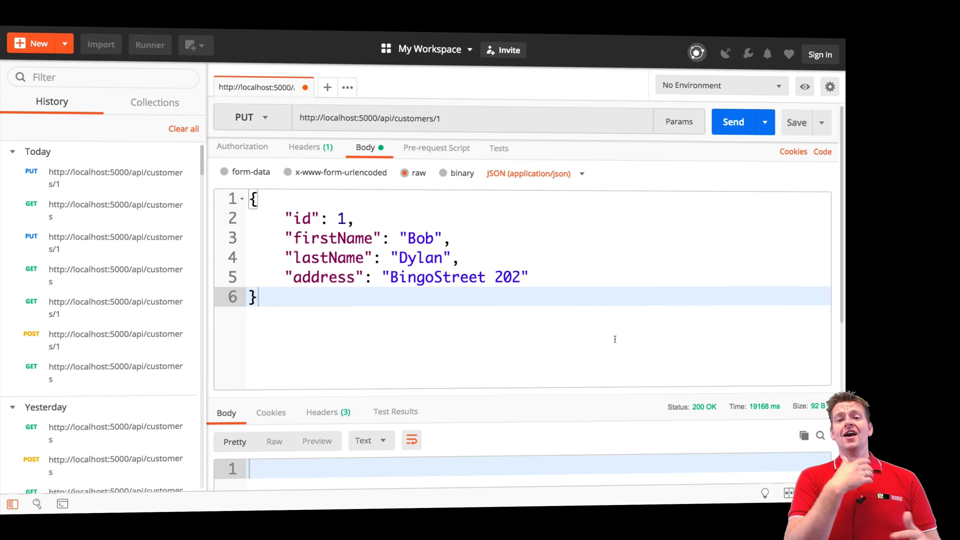
mouse_move(472, 95)
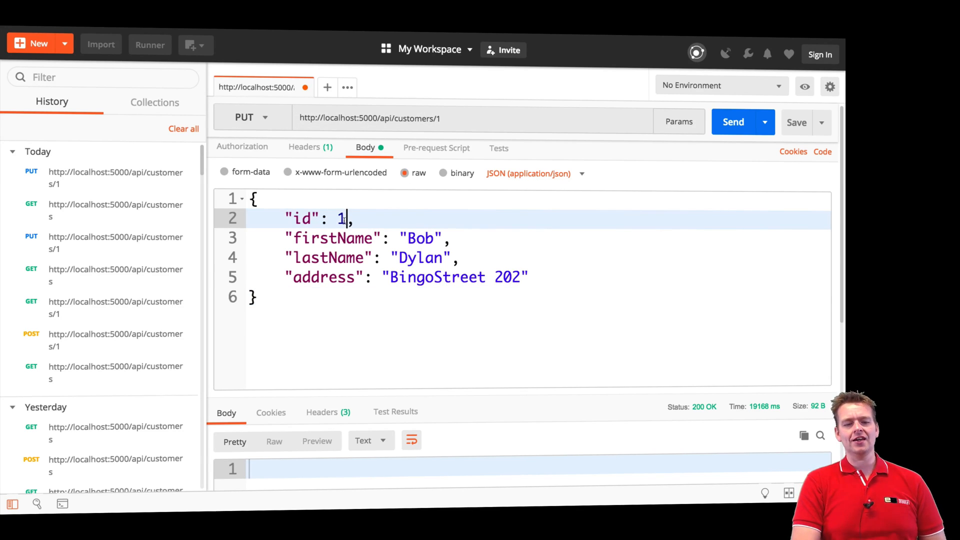
Step: Set the PUT body's id to 3 and firstName to Bill, then send it
type("3")
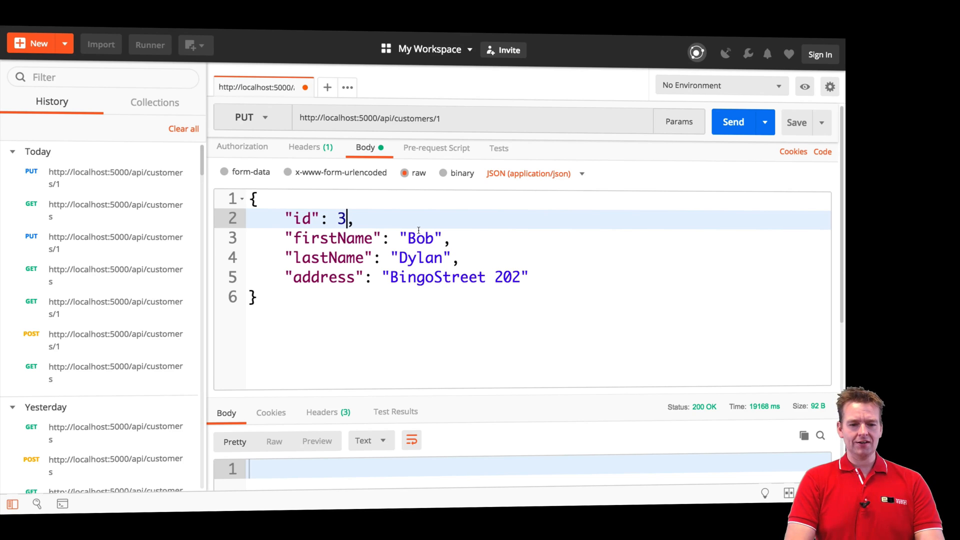
type("Bill")
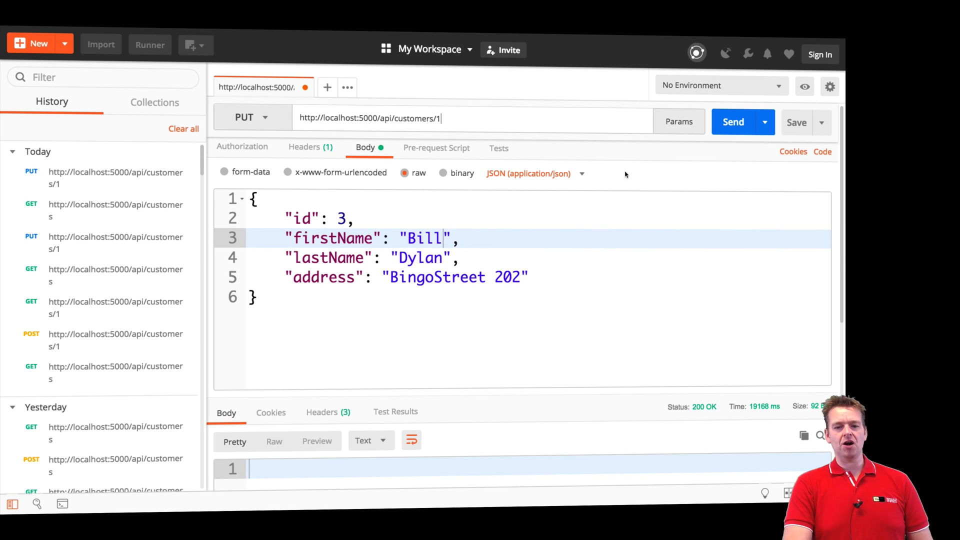
mouse_move(383, 193)
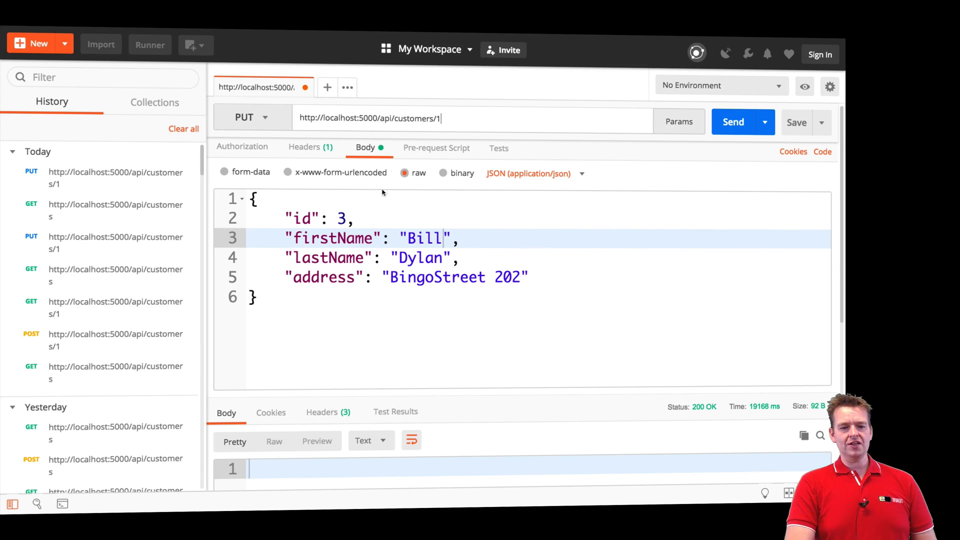
left_click(734, 122)
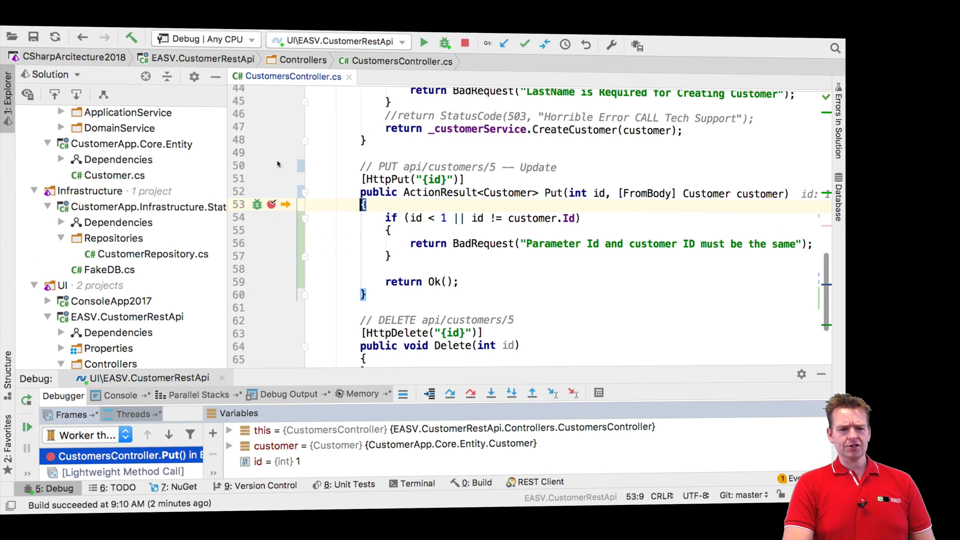
Step: Step over twice to the BadRequest line with customer.Id 3, then resume
left_click(450, 394)
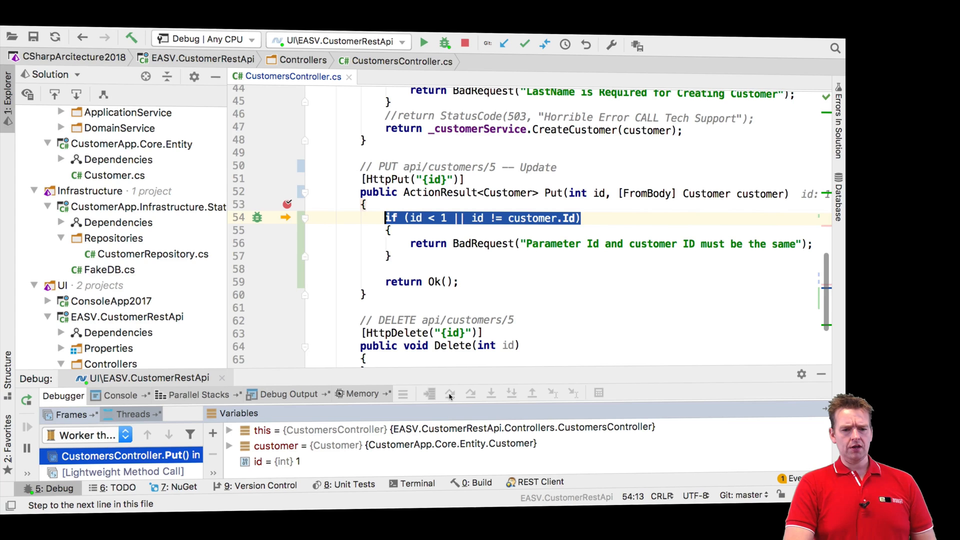
left_click(450, 393)
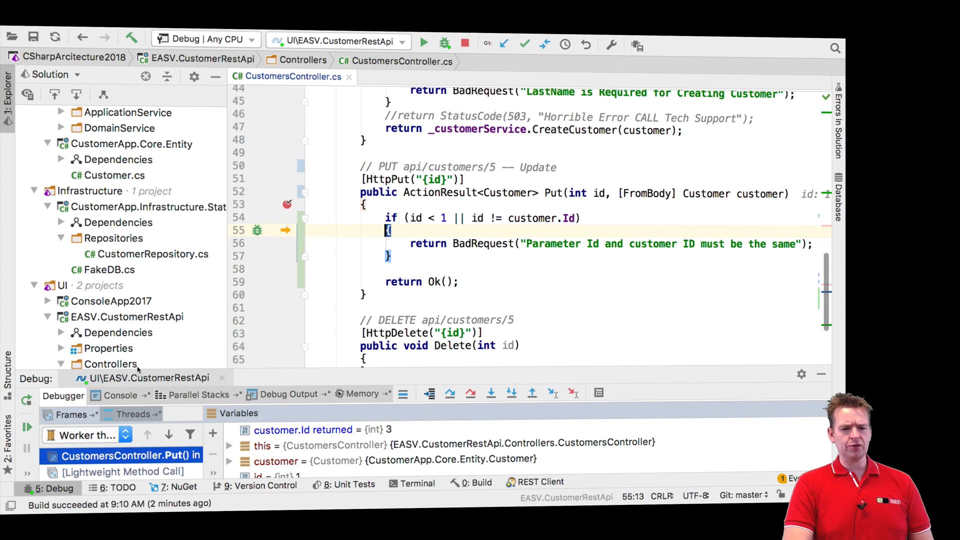
left_click(424, 41)
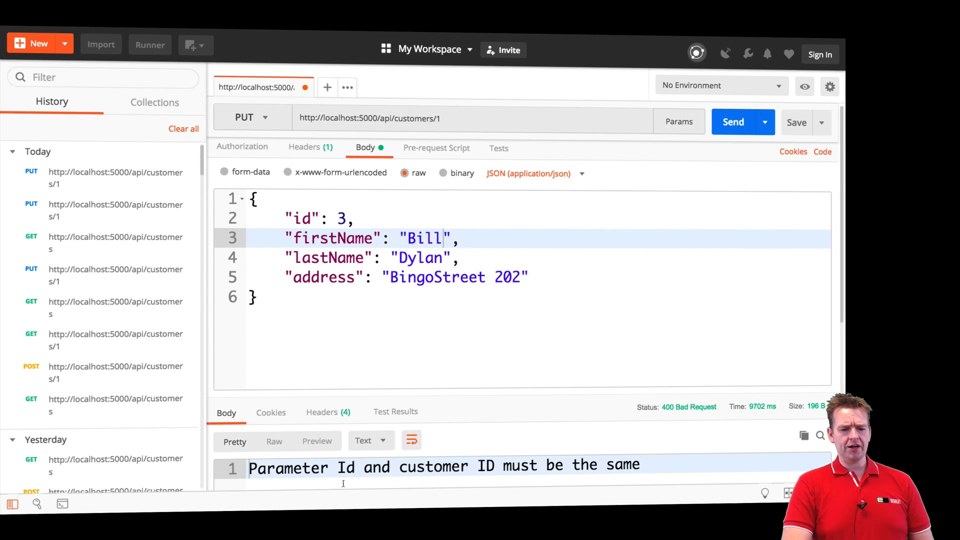
mouse_move(577, 423)
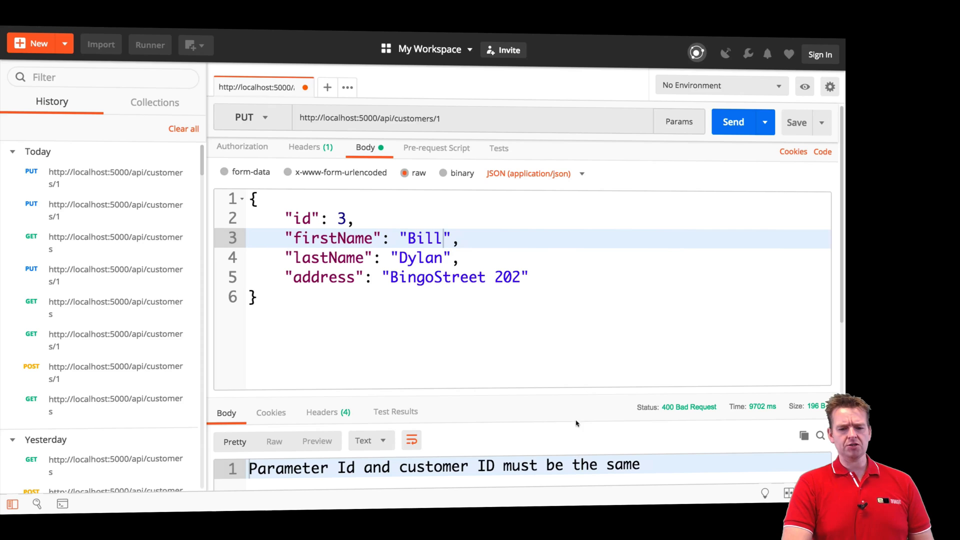
mouse_move(602, 336)
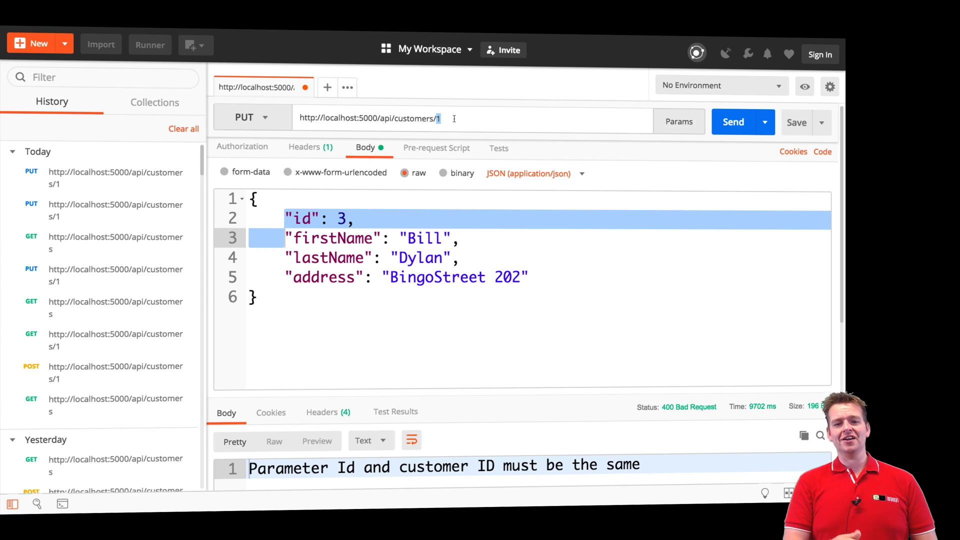
mouse_move(434, 145)
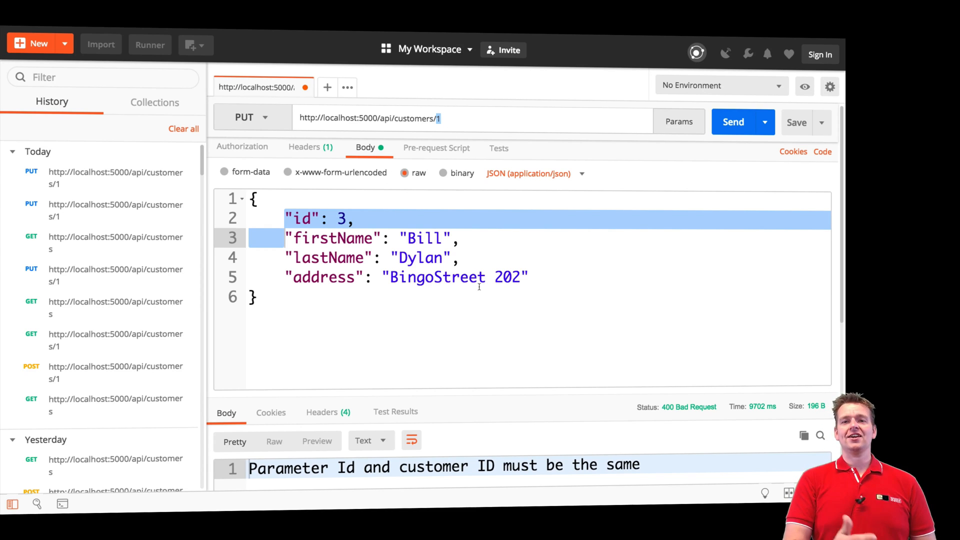
mouse_move(425, 163)
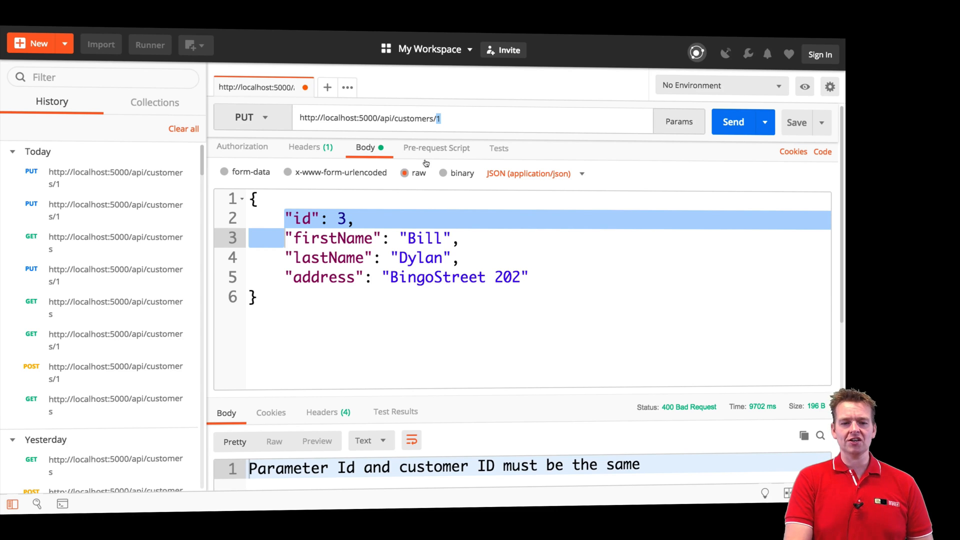